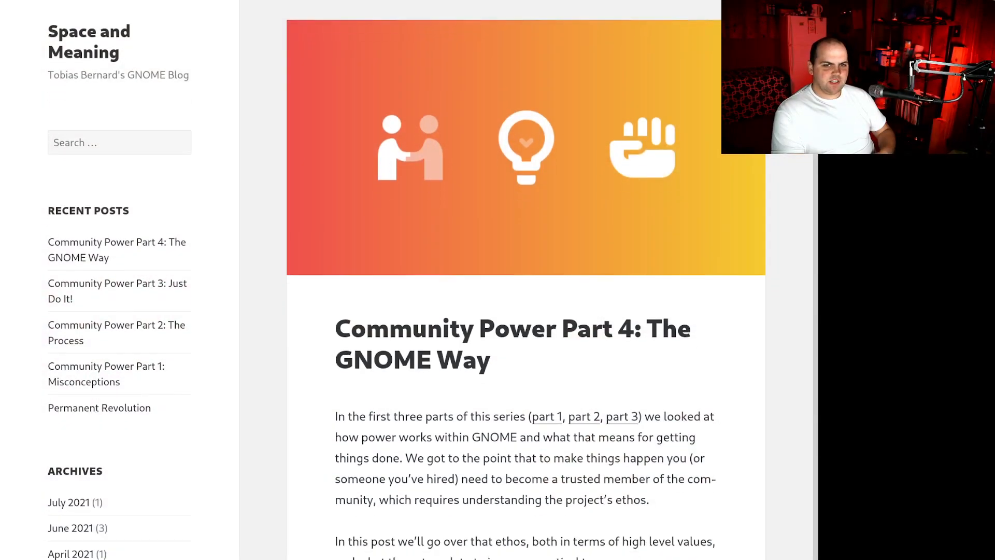
Step: Scroll the GNOME Way post from its header image down to 'Values and Principles'
{"action": "scroll", "scroll_direction": "down", "scroll_amount": 3}
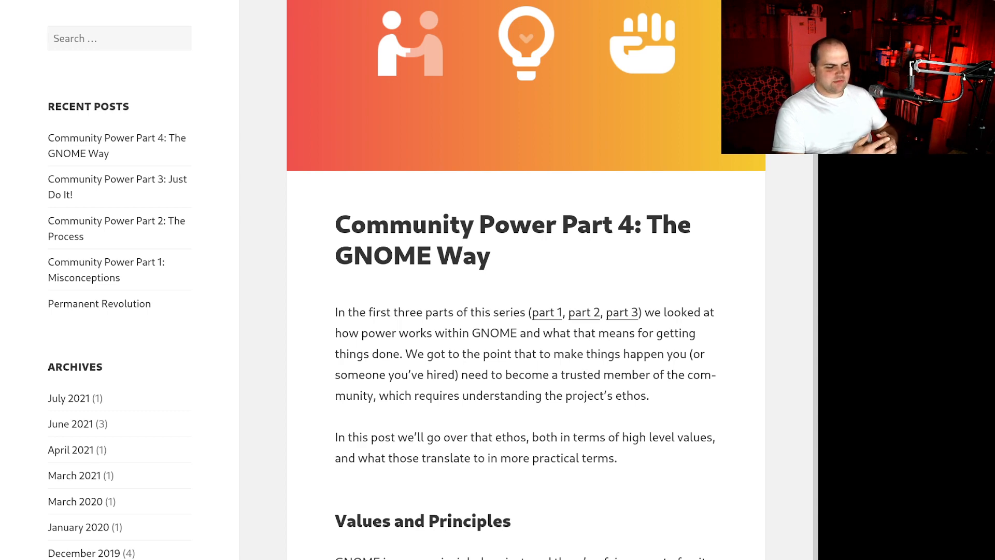
{"action": "scroll", "scroll_direction": "down", "scroll_amount": 3}
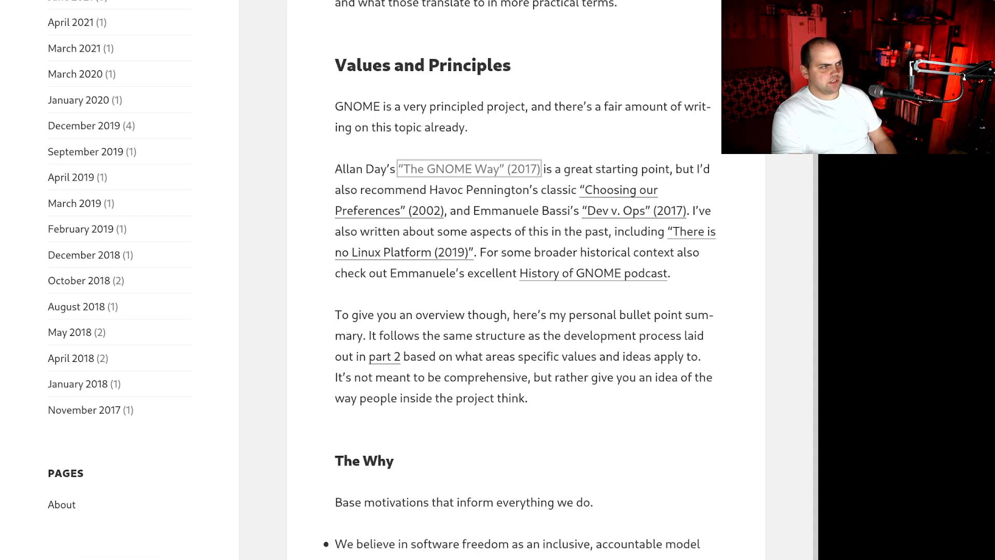
Step: Click in the post to bring 'The Why' and 'The What' lists into view
{"action": "left_click", "coordinate": [468, 169]}
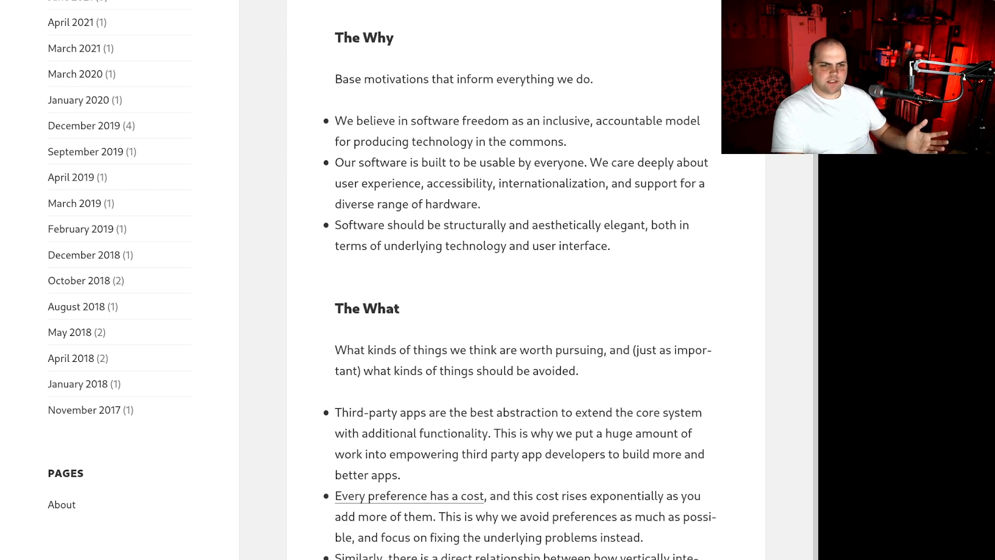
{"action": "scroll", "scroll_direction": "down", "scroll_amount": 3}
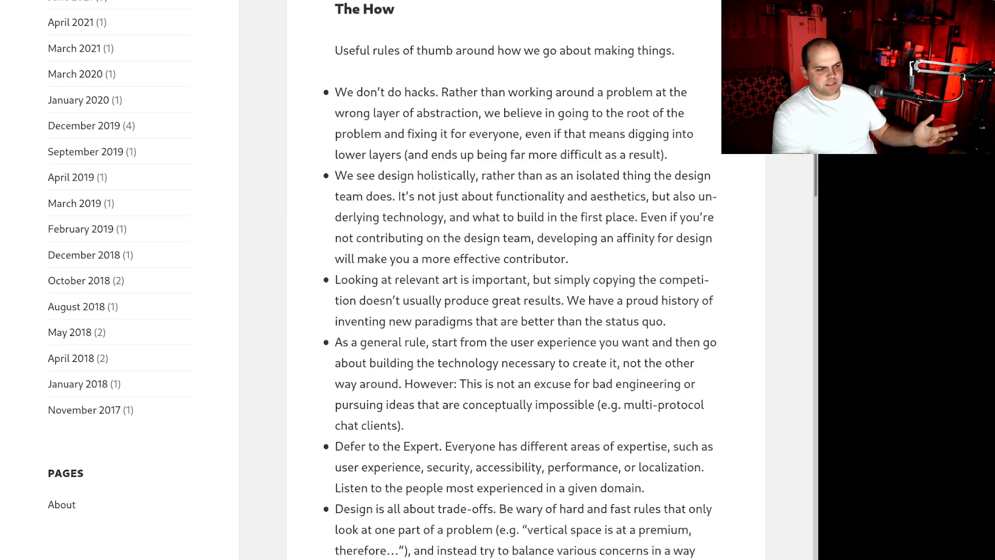
{"action": "scroll", "scroll_direction": "up", "scroll_amount": 3}
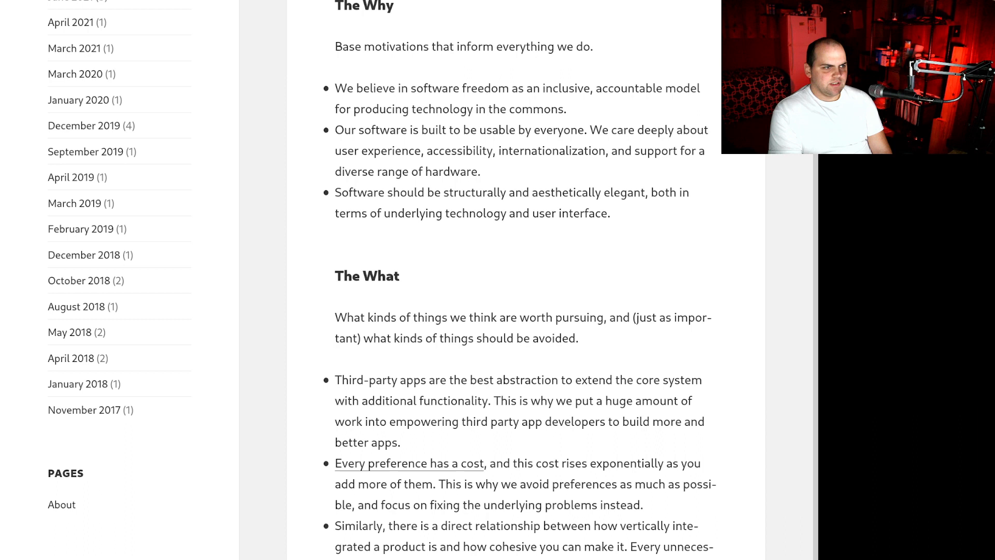
{"action": "left_click_drag", "start_coordinate": [363, 88], "coordinate": [565, 109]}
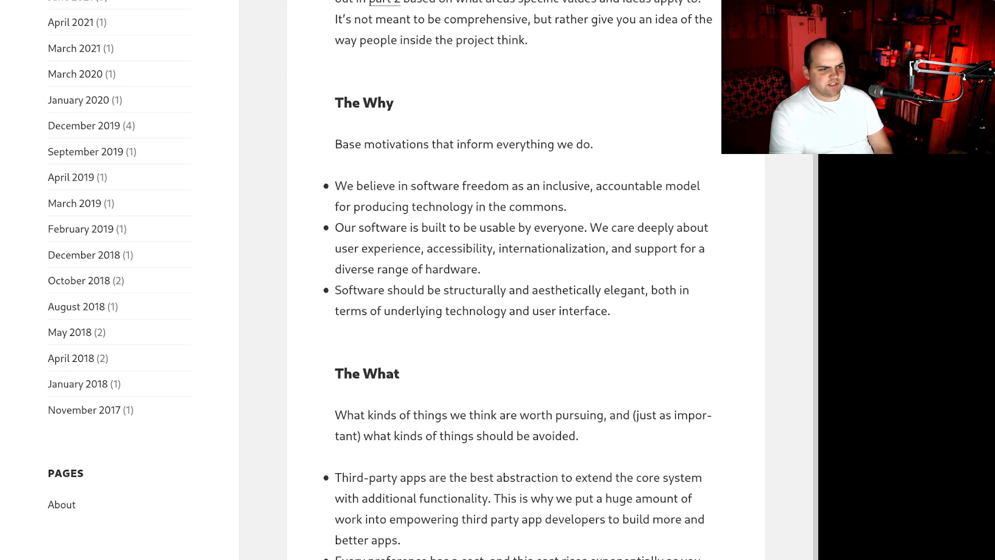
{"action": "left_click_drag", "start_coordinate": [500, 291], "coordinate": [641, 290]}
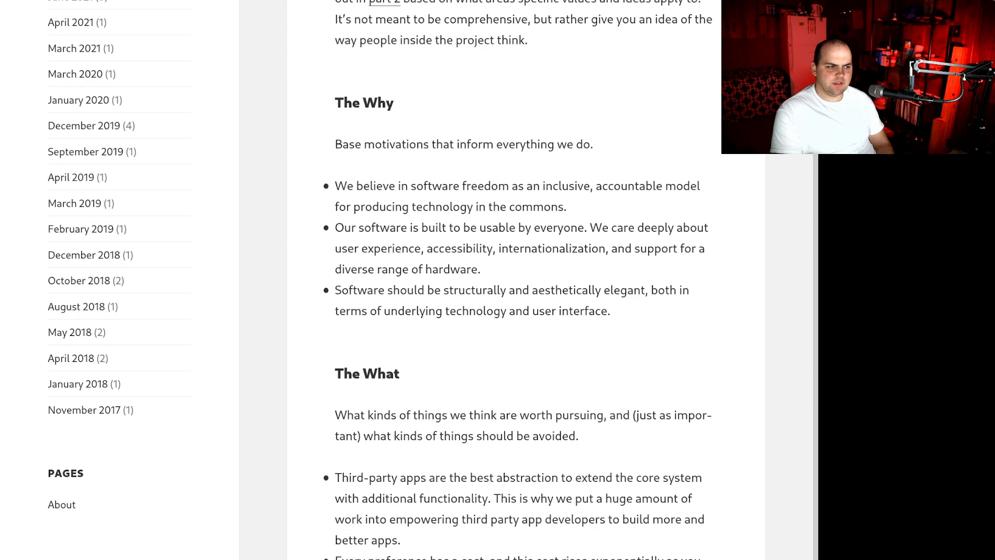
Step: Scroll through 'The What' list, selecting a line of text, into 'The How'
{"action": "scroll", "scroll_direction": "down", "scroll_amount": 3}
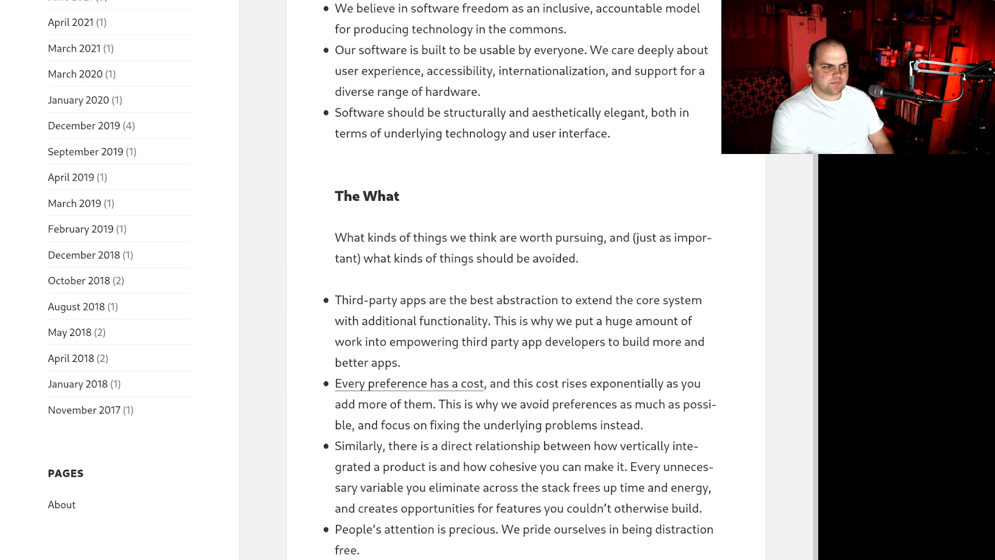
{"action": "scroll", "scroll_direction": "down", "scroll_amount": 3}
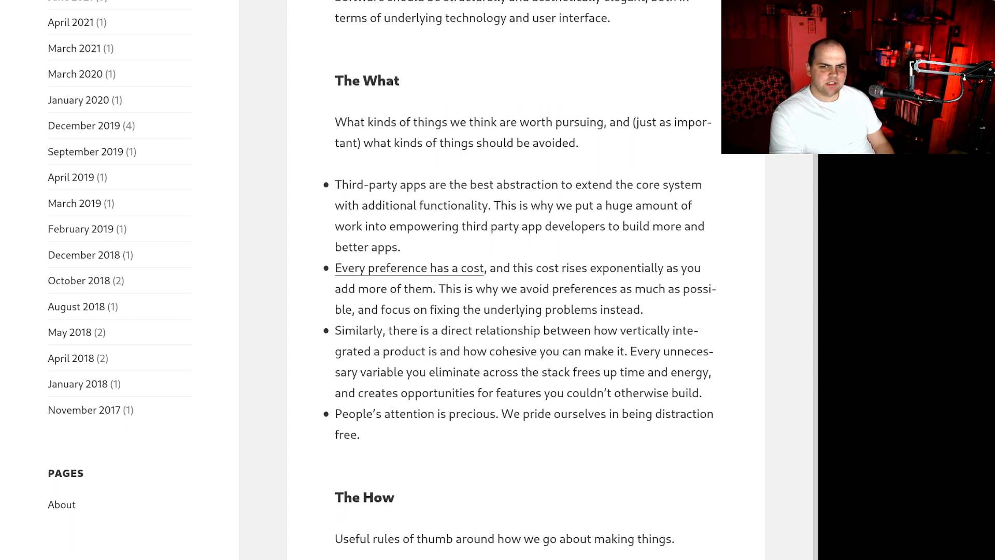
{"action": "double_click", "coordinate": [438, 122]}
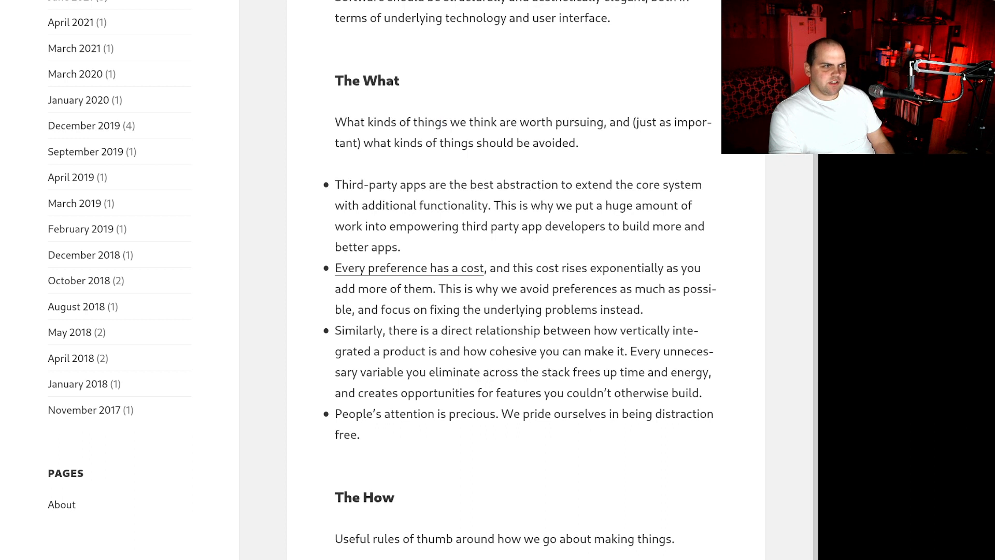
{"action": "left_click_drag", "start_coordinate": [473, 122], "coordinate": [603, 122]}
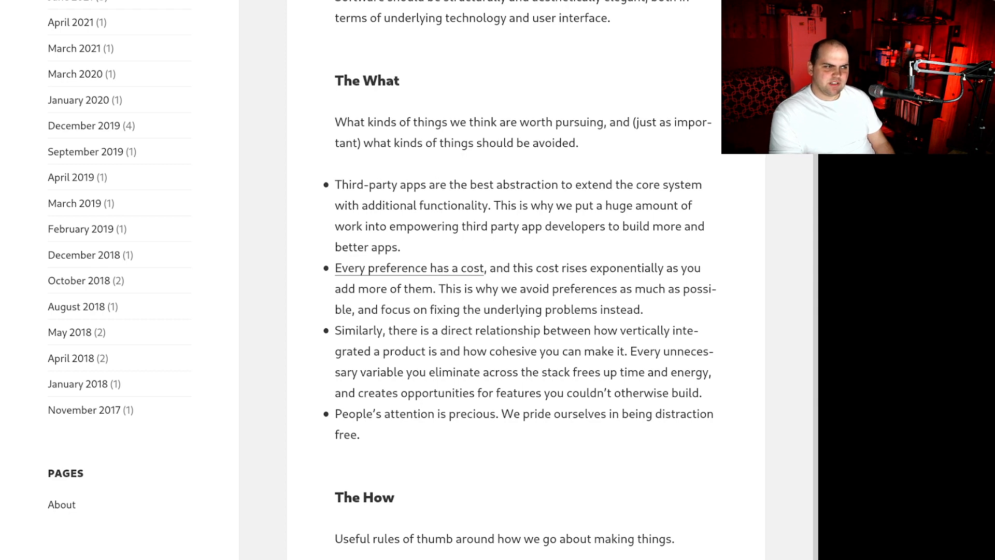
{"action": "scroll", "scroll_direction": "down", "scroll_amount": 3}
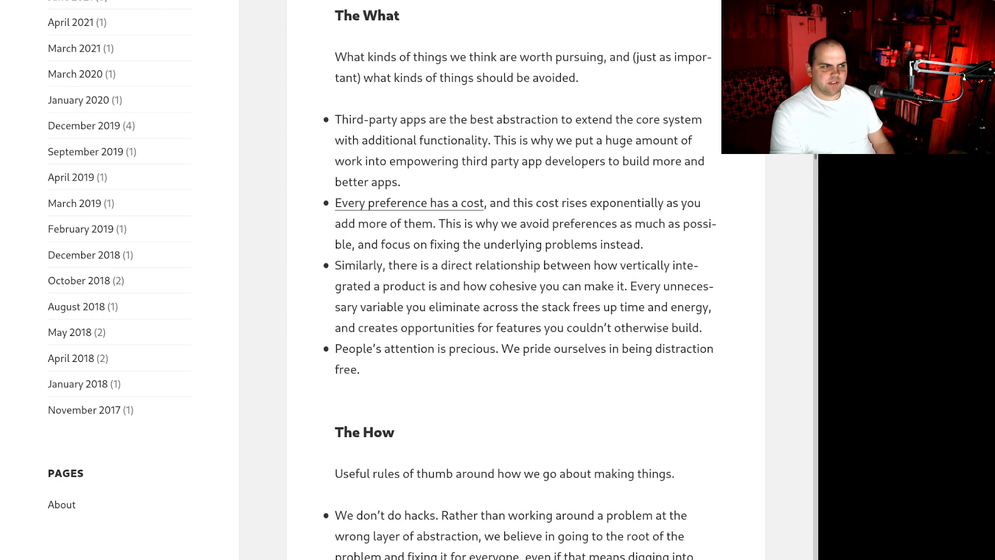
{"action": "scroll", "scroll_direction": "down", "scroll_amount": 3}
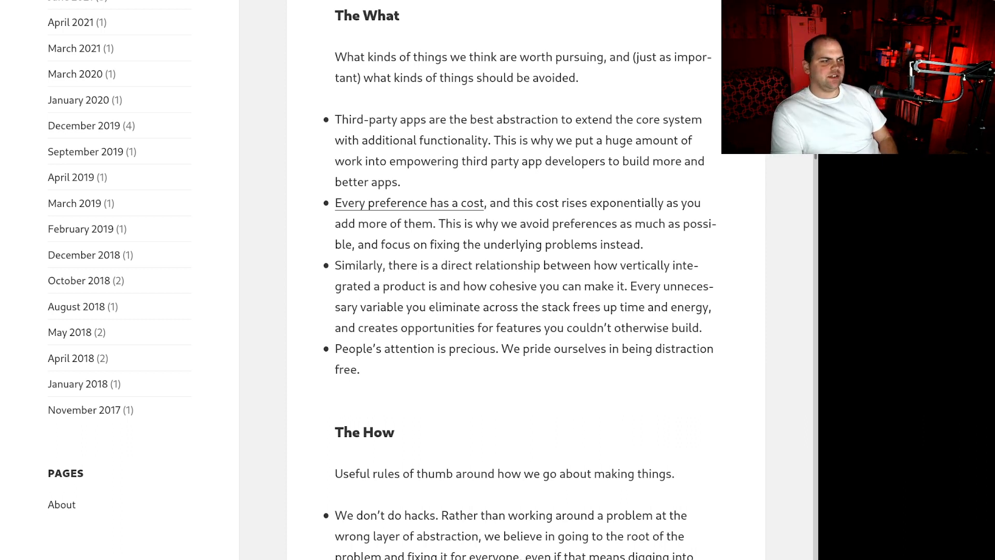
{"action": "mouse_move", "coordinate": [409, 203]}
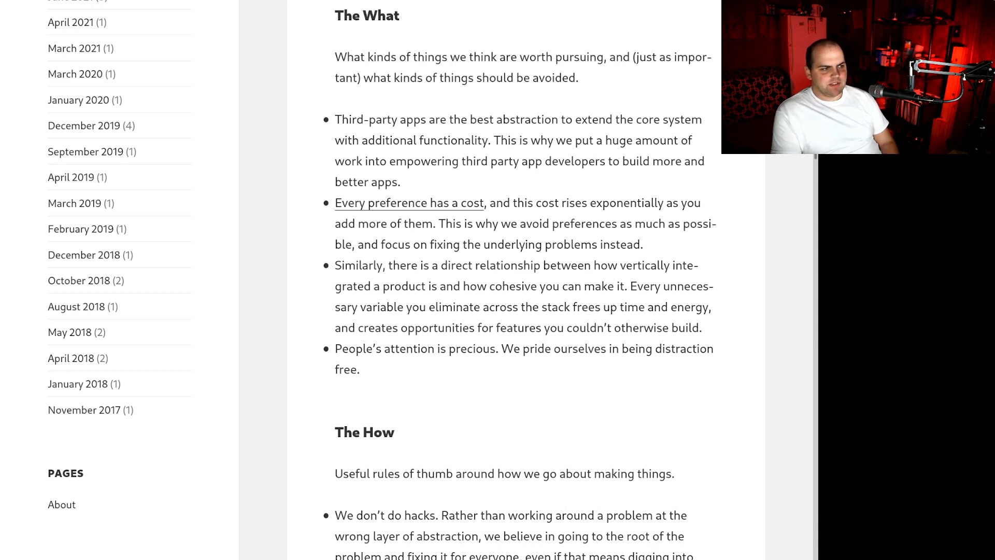
Step: Drag-select text in 'The How' rules, through design trade-offs and deferring to experts
{"action": "left_click_drag", "start_coordinate": [445, 223], "coordinate": [531, 223]}
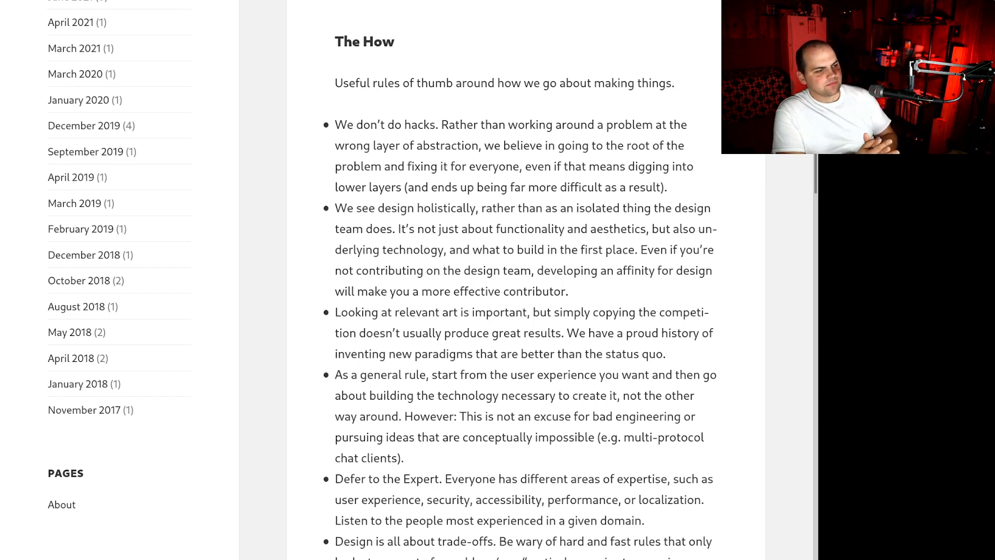
Step: Scroll past 'In Practice' to the 'Until then, happy hacking!' line and July 13, 2021 date
{"action": "scroll", "scroll_direction": "down", "scroll_amount": 3}
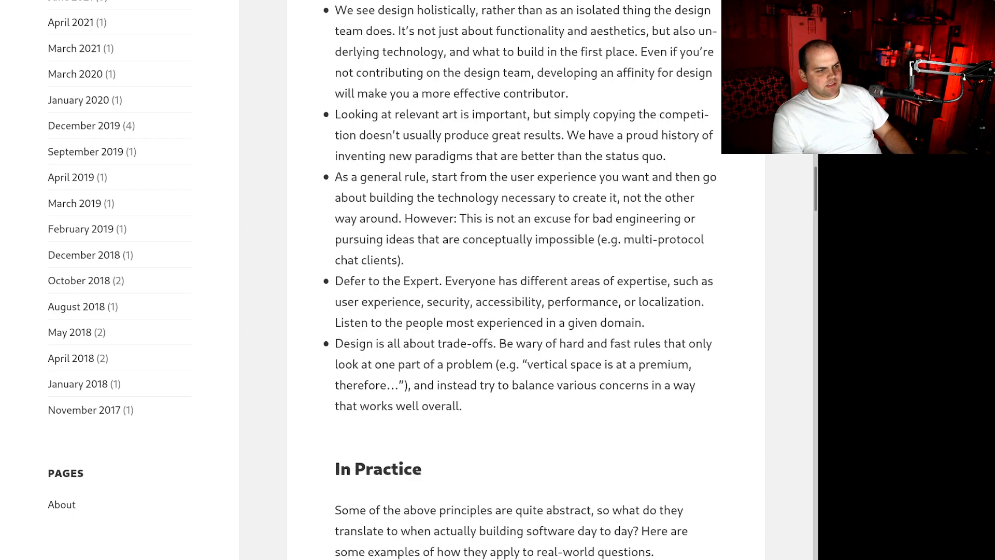
{"action": "scroll", "scroll_direction": "down", "scroll_amount": 3}
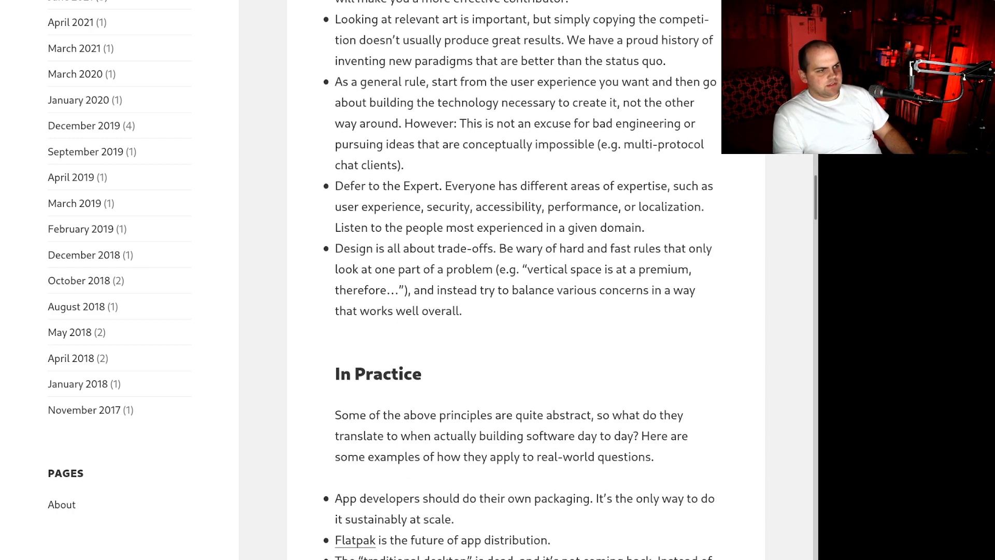
{"action": "left_click_drag", "start_coordinate": [417, 248], "coordinate": [433, 269]}
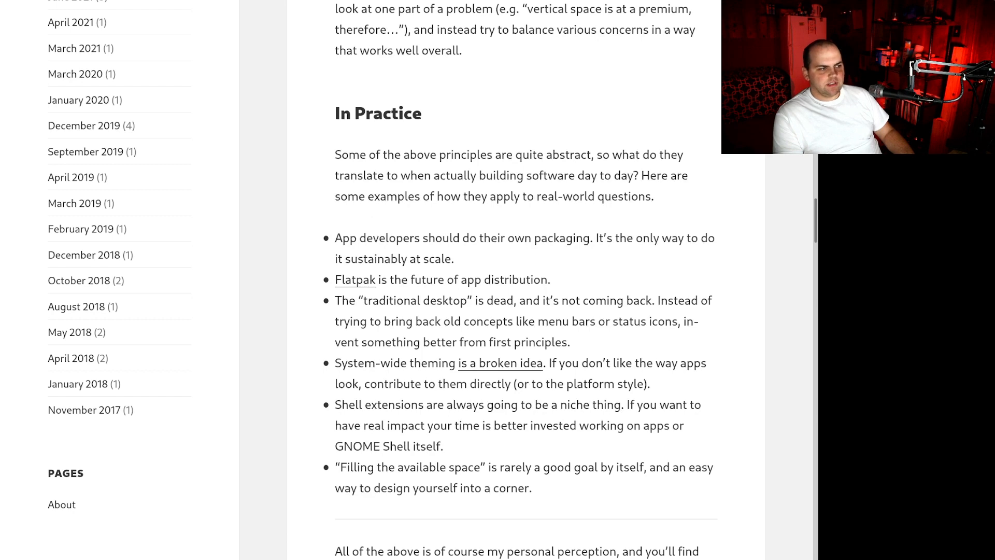
{"action": "scroll", "scroll_direction": "down", "scroll_amount": 3}
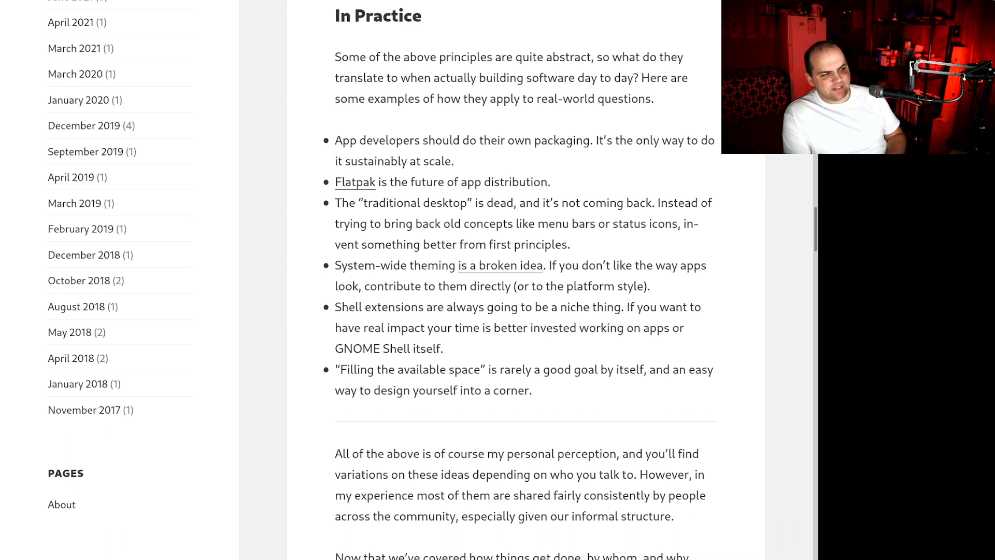
{"action": "scroll", "scroll_direction": "down", "scroll_amount": 3}
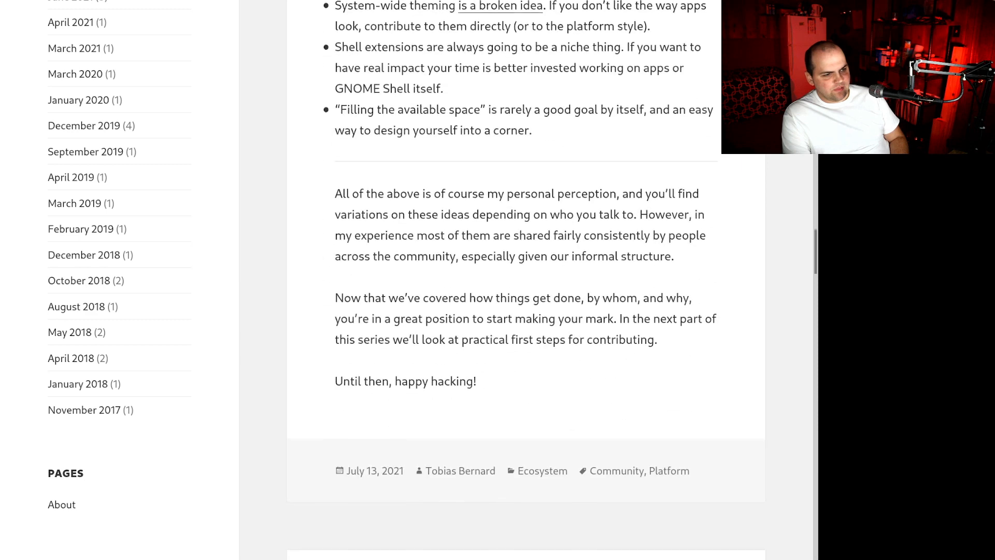